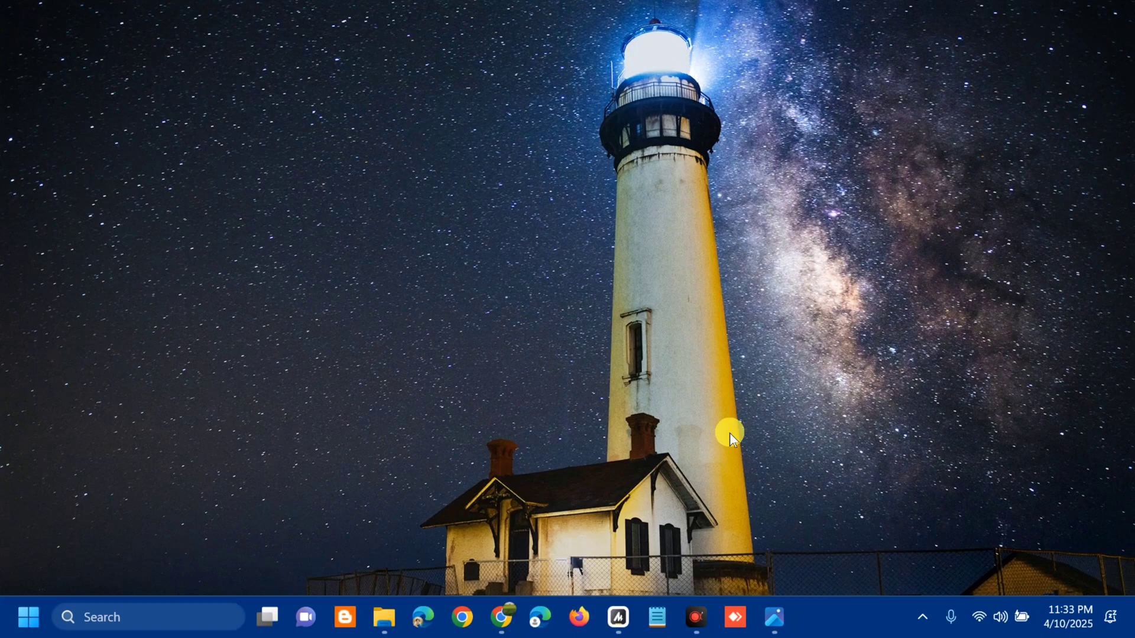
{"action": "mouse_move", "coordinate": [271, 456]}
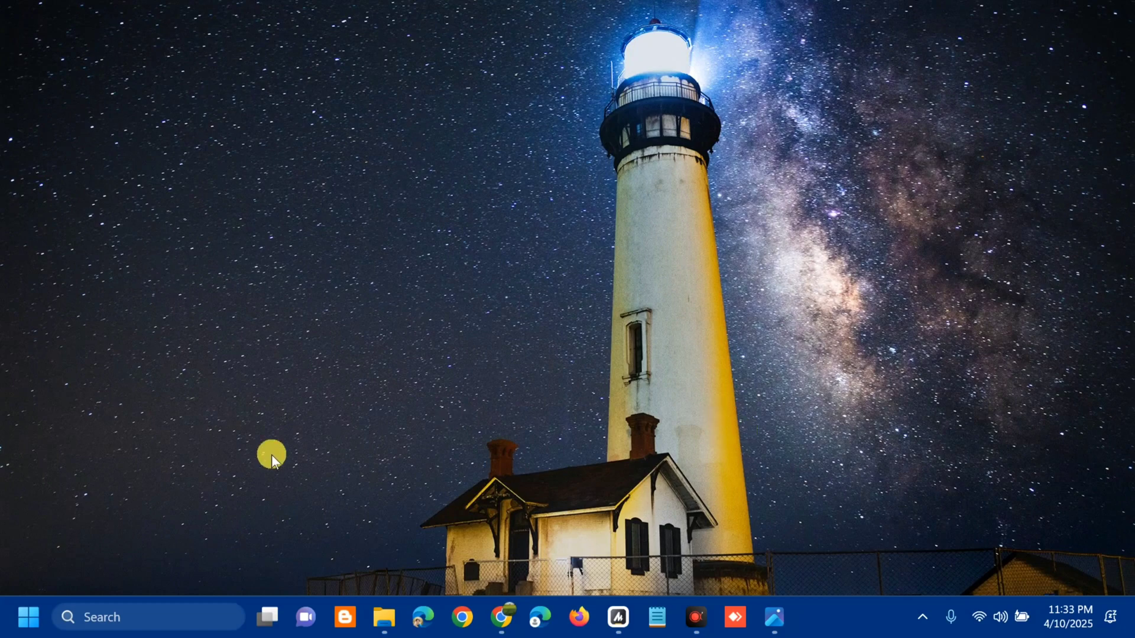
Step: Search for 'settings' from the taskbar and launch the Settings app
{"action": "left_click", "coordinate": [28, 617]}
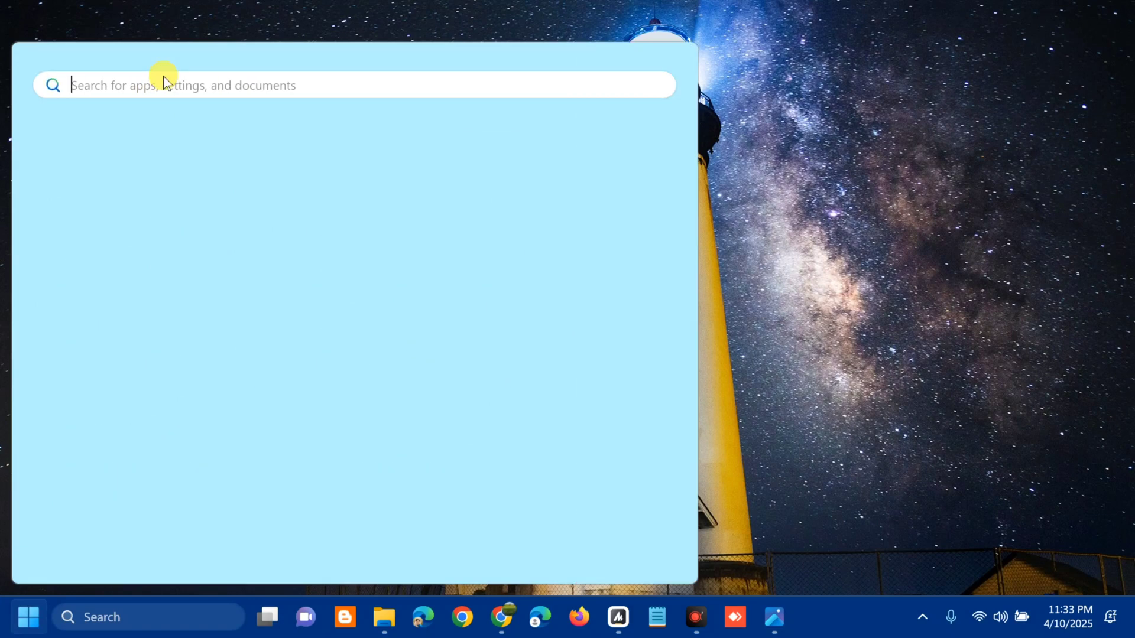
{"action": "type", "text": "settings"}
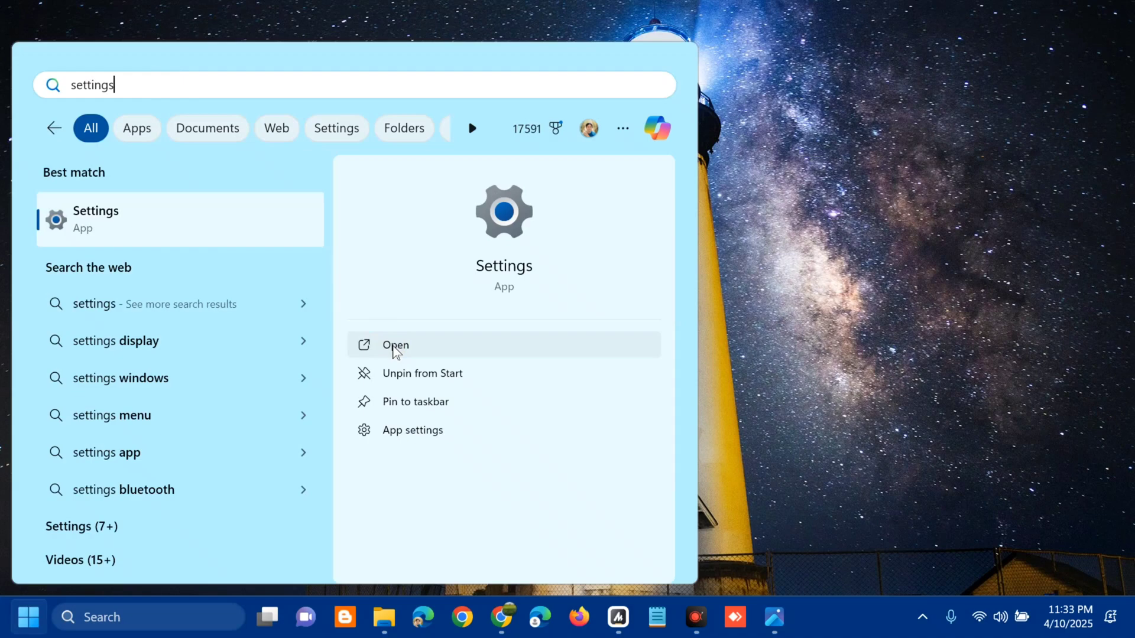
{"action": "left_click", "coordinate": [394, 344]}
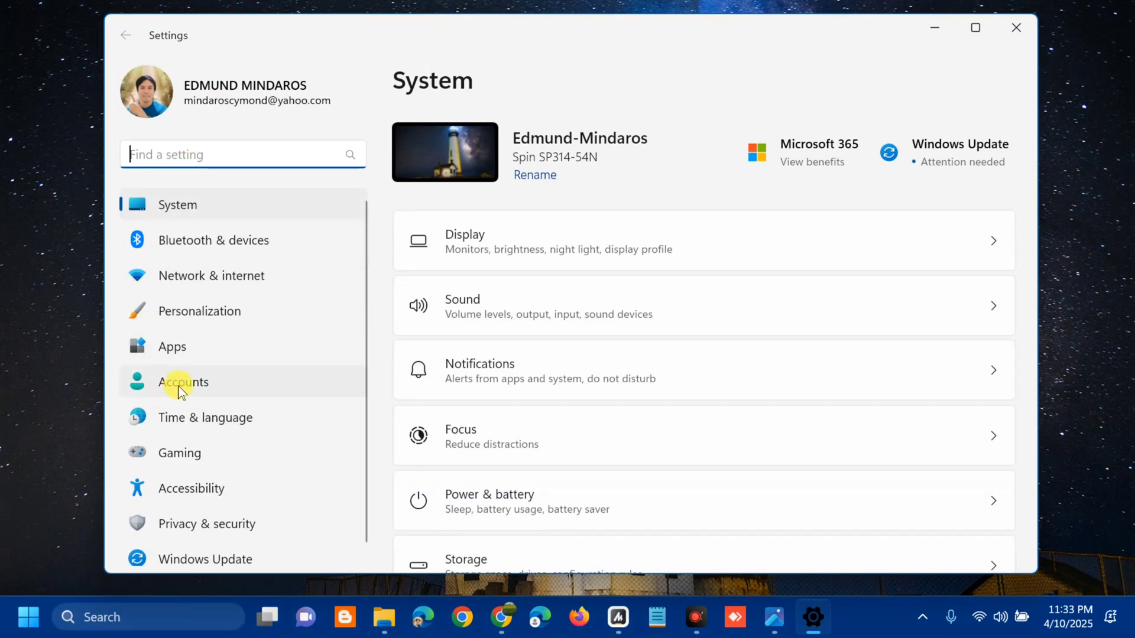
Step: Go to Accounts and open the Sign-in options page under Account settings
{"action": "left_click", "coordinate": [183, 382]}
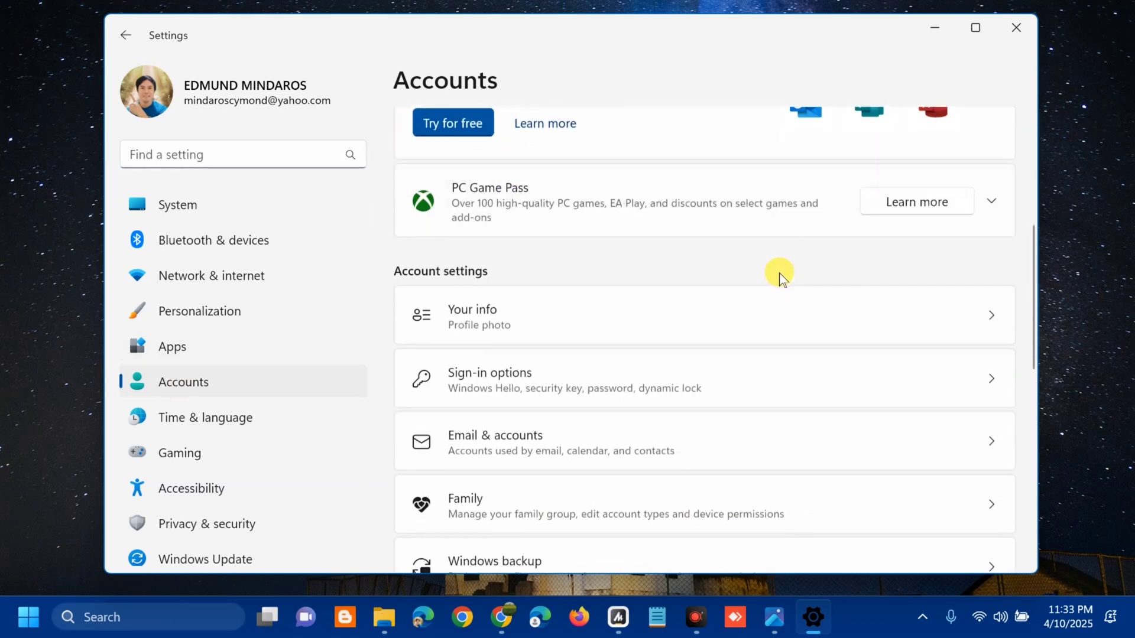
{"action": "mouse_move", "coordinate": [542, 282]}
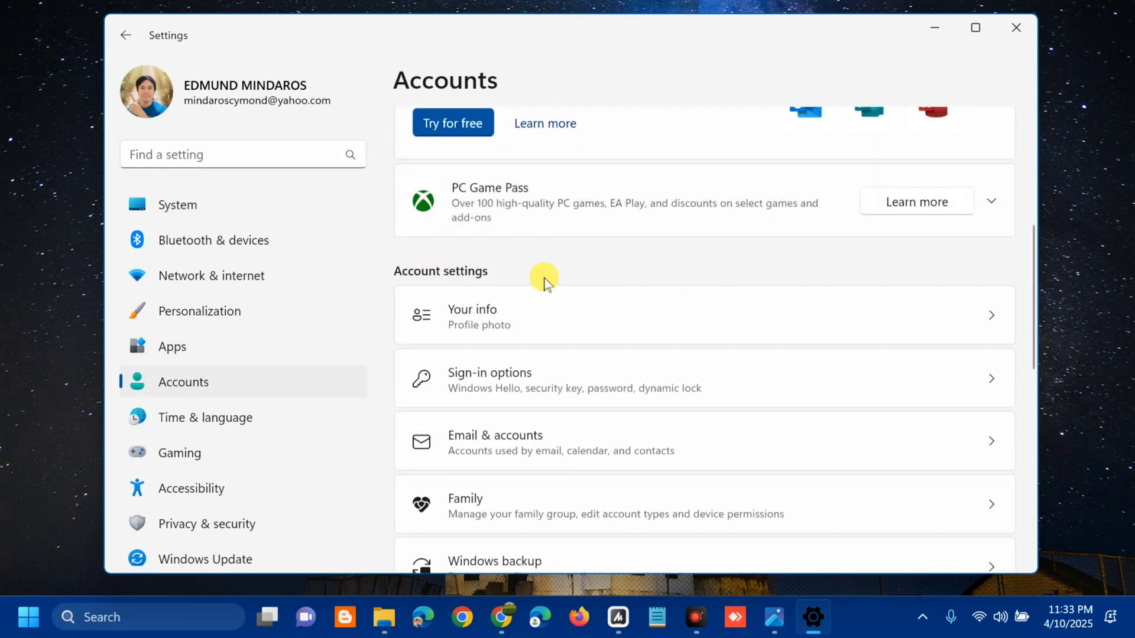
{"action": "scroll", "scroll_direction": "down", "scroll_amount": 3}
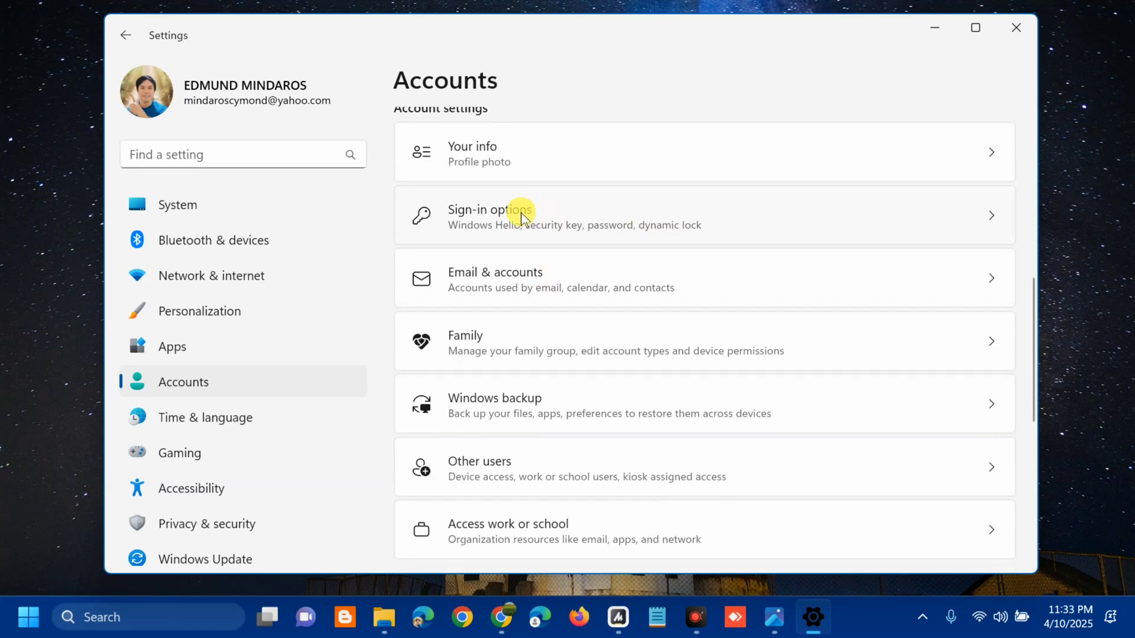
{"action": "mouse_move", "coordinate": [516, 222]}
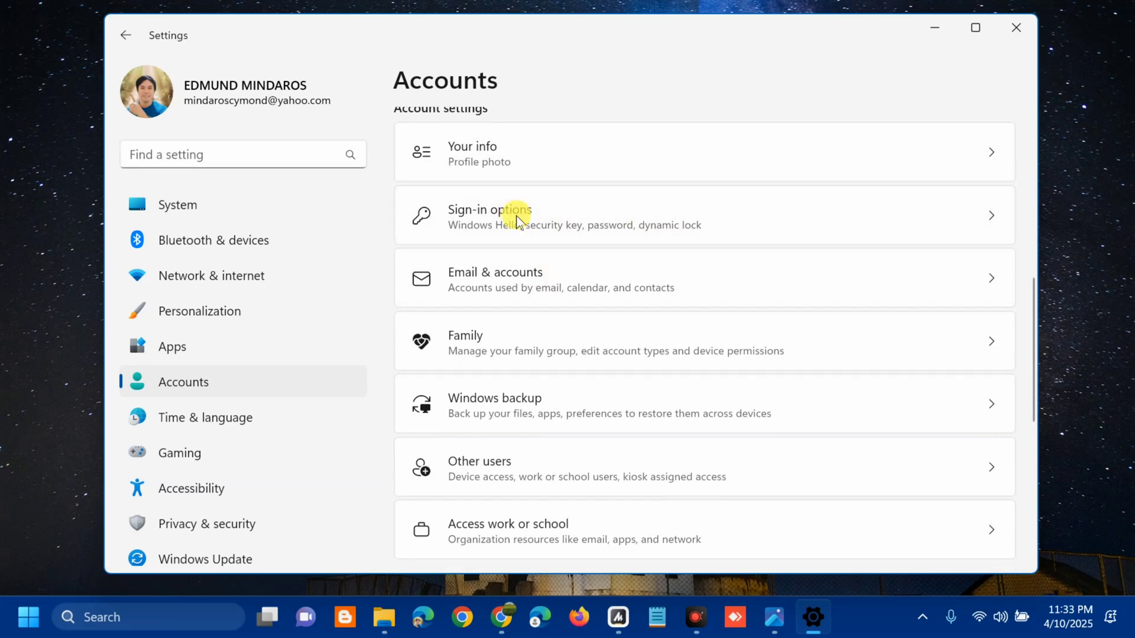
{"action": "left_click", "coordinate": [490, 215]}
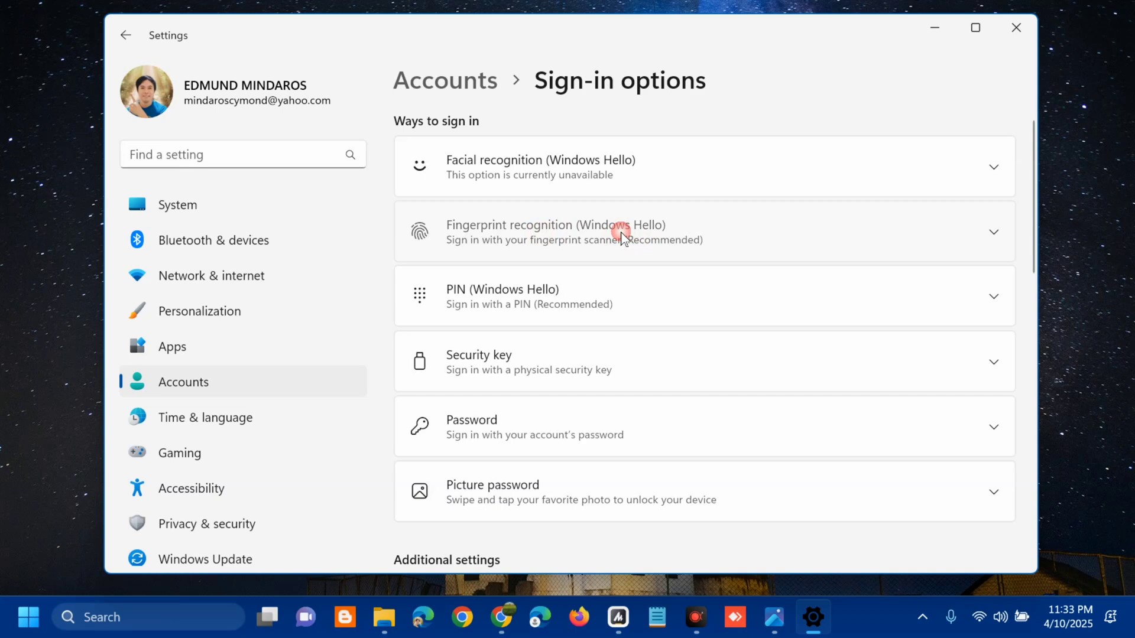
Step: Expand Fingerprint recognition (Windows Hello) and start its fingerprint setup
{"action": "left_click", "coordinate": [702, 232]}
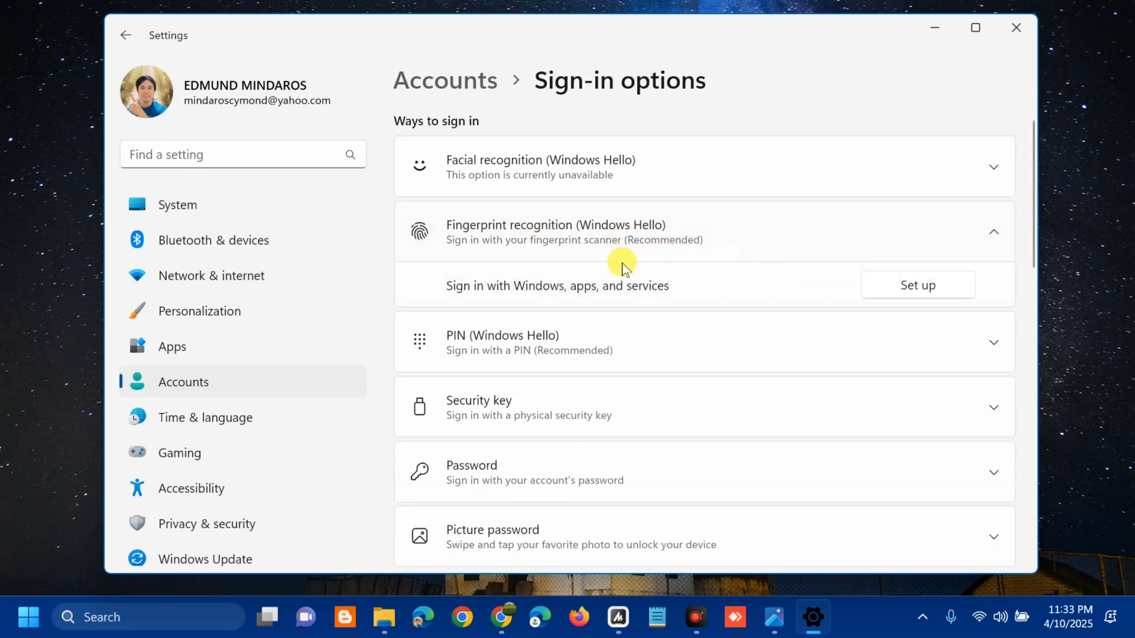
{"action": "mouse_move", "coordinate": [606, 294]}
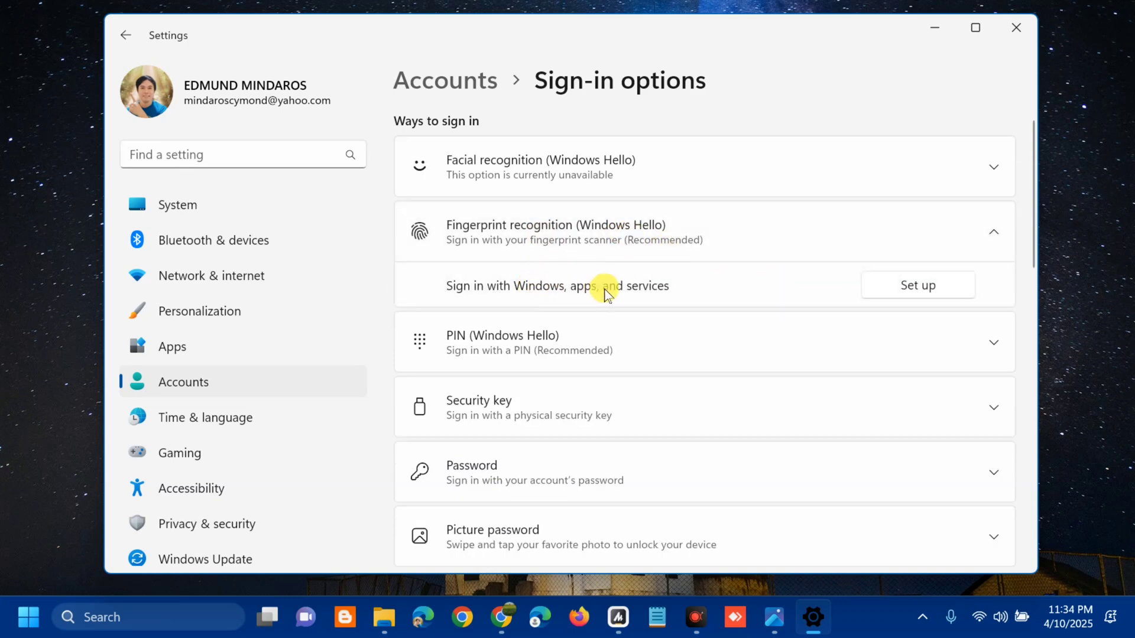
{"action": "mouse_move", "coordinate": [727, 283]}
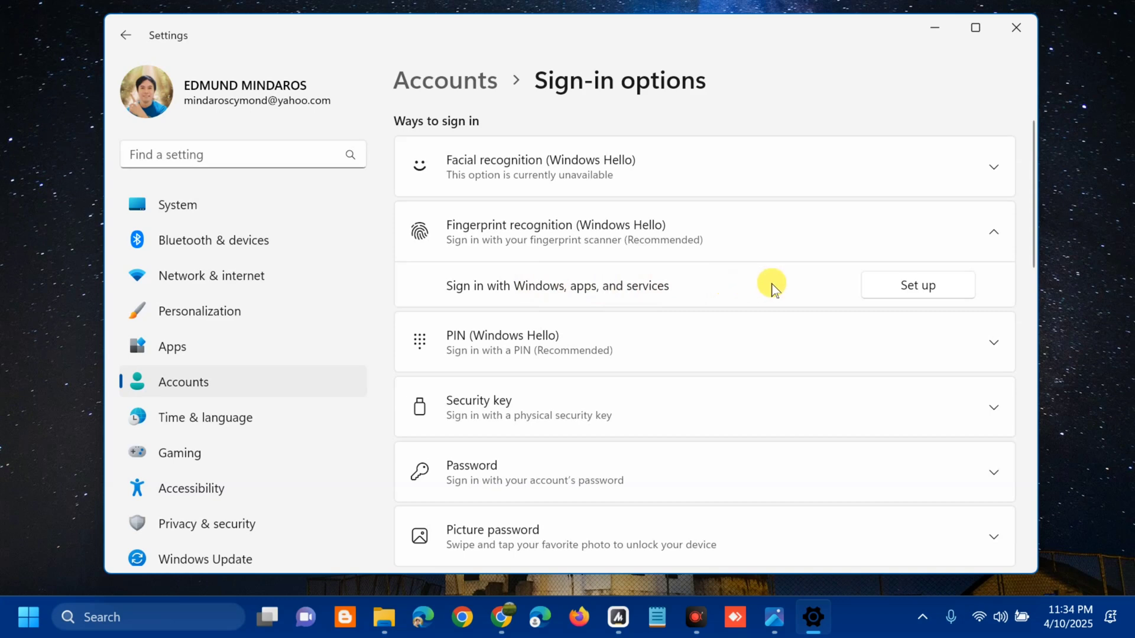
{"action": "mouse_move", "coordinate": [856, 261]}
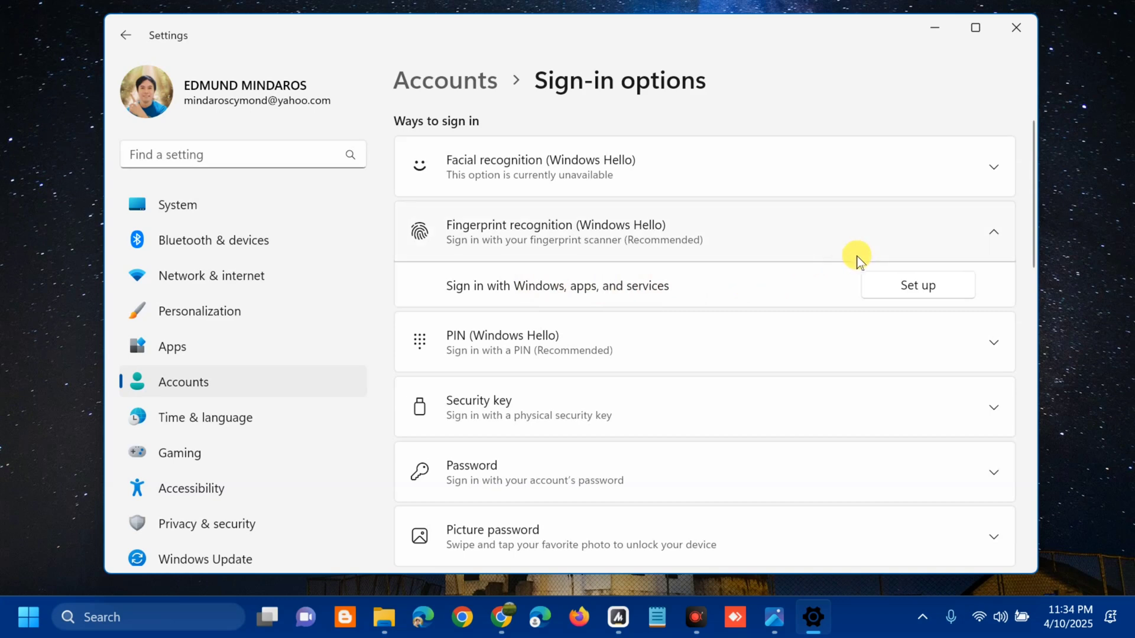
{"action": "mouse_move", "coordinate": [687, 335]}
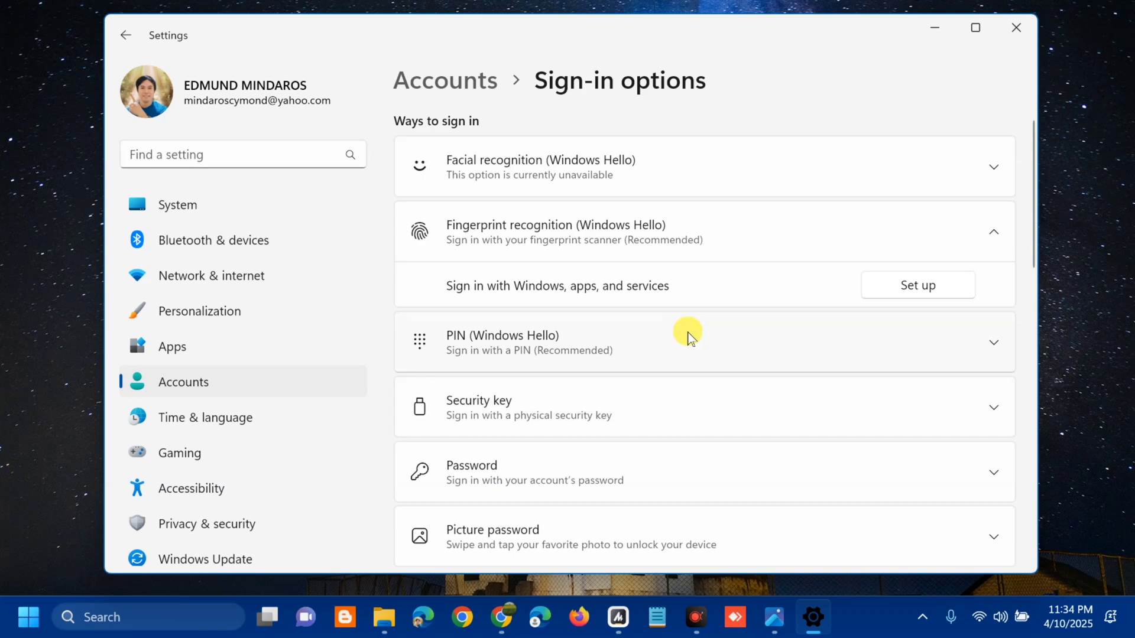
{"action": "mouse_move", "coordinate": [583, 301]}
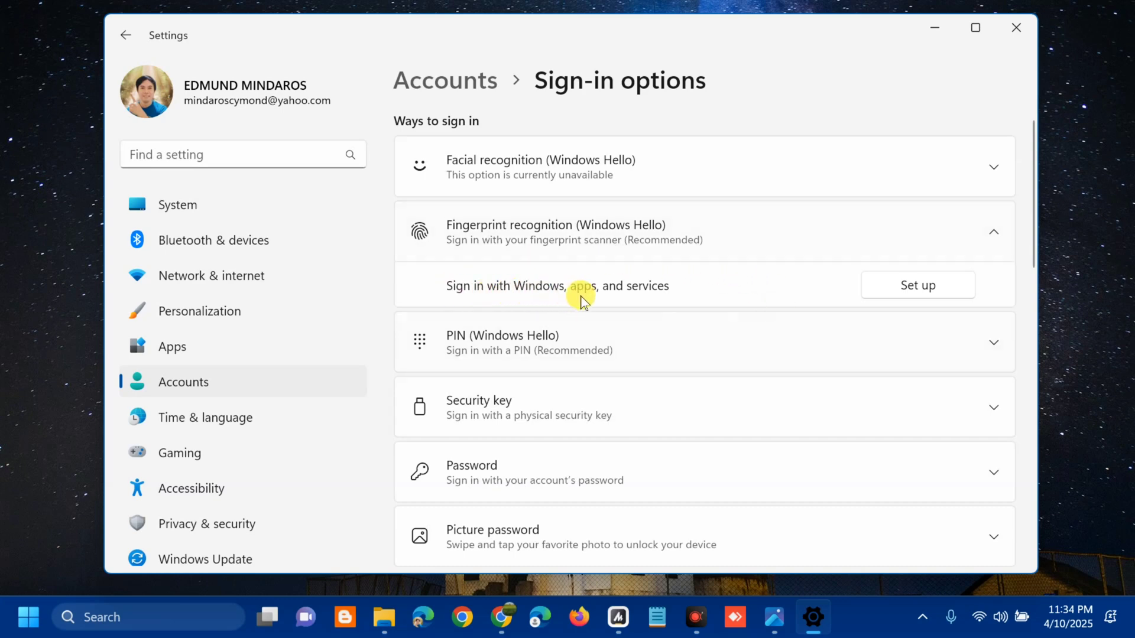
{"action": "mouse_move", "coordinate": [836, 304]}
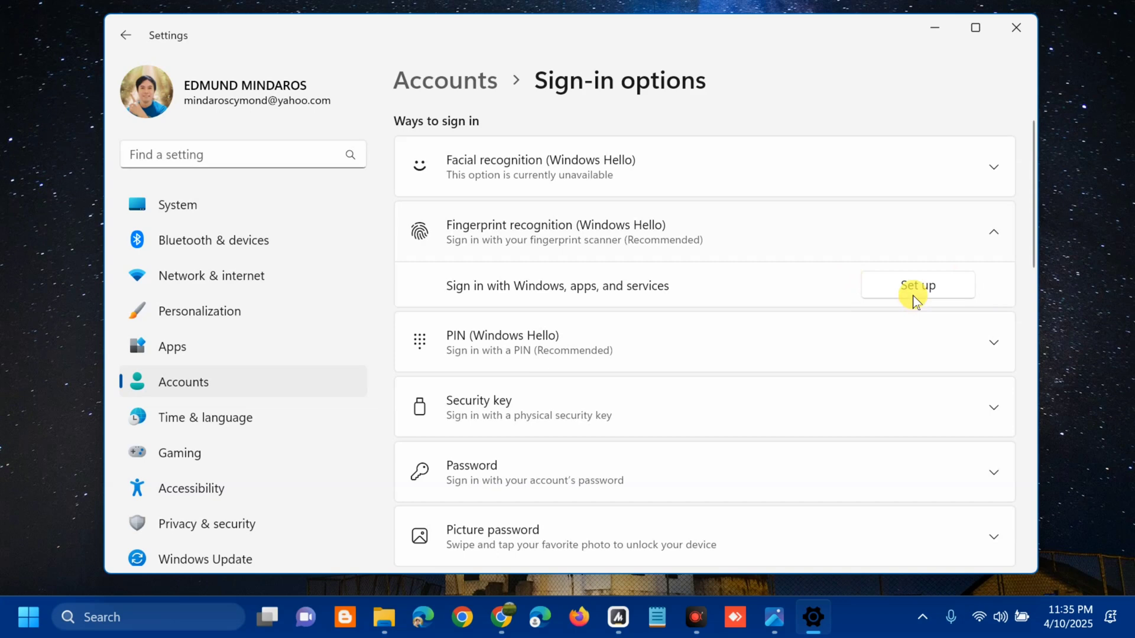
{"action": "left_click", "coordinate": [917, 285]}
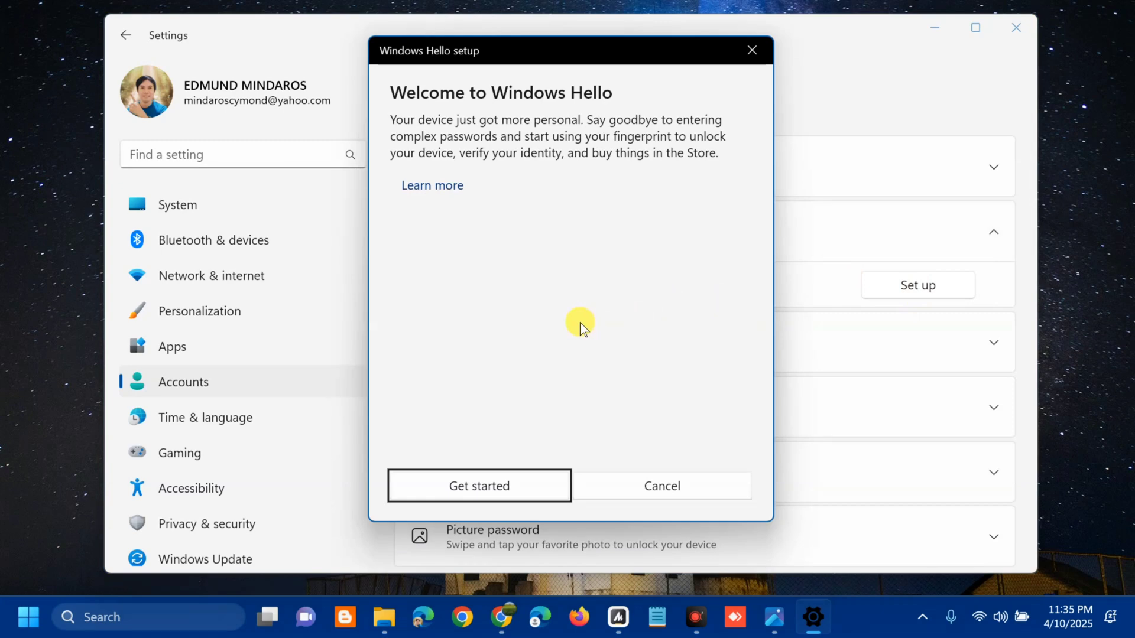
{"action": "mouse_move", "coordinate": [719, 303]}
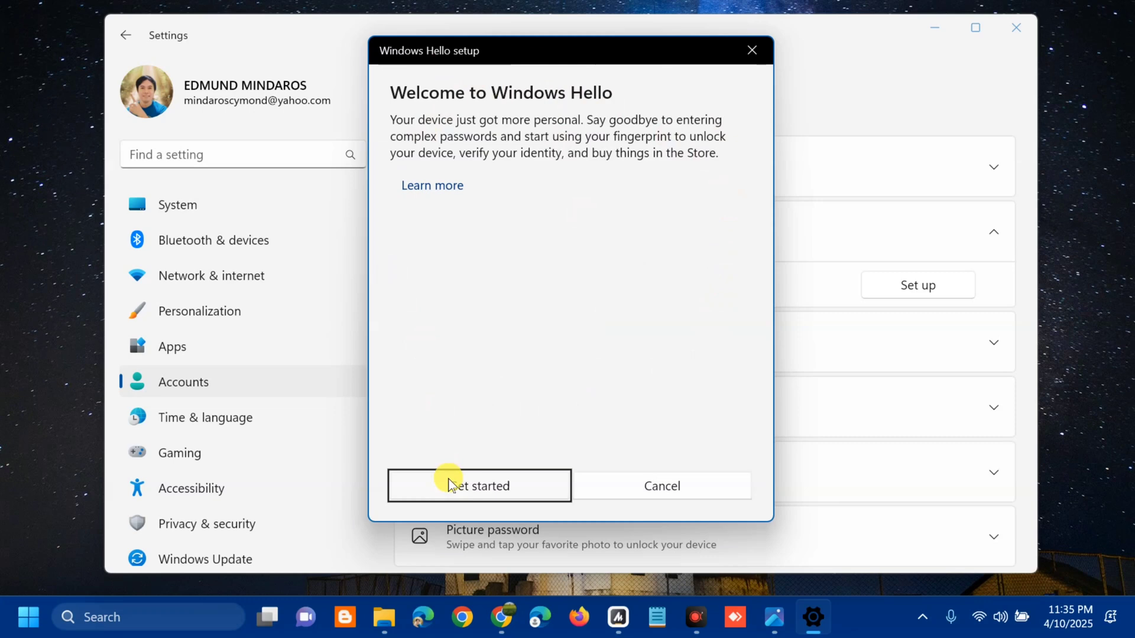
Step: Begin Windows Hello fingerprint enrollment, then cancel at the sensor-touch prompt
{"action": "left_click", "coordinate": [478, 486]}
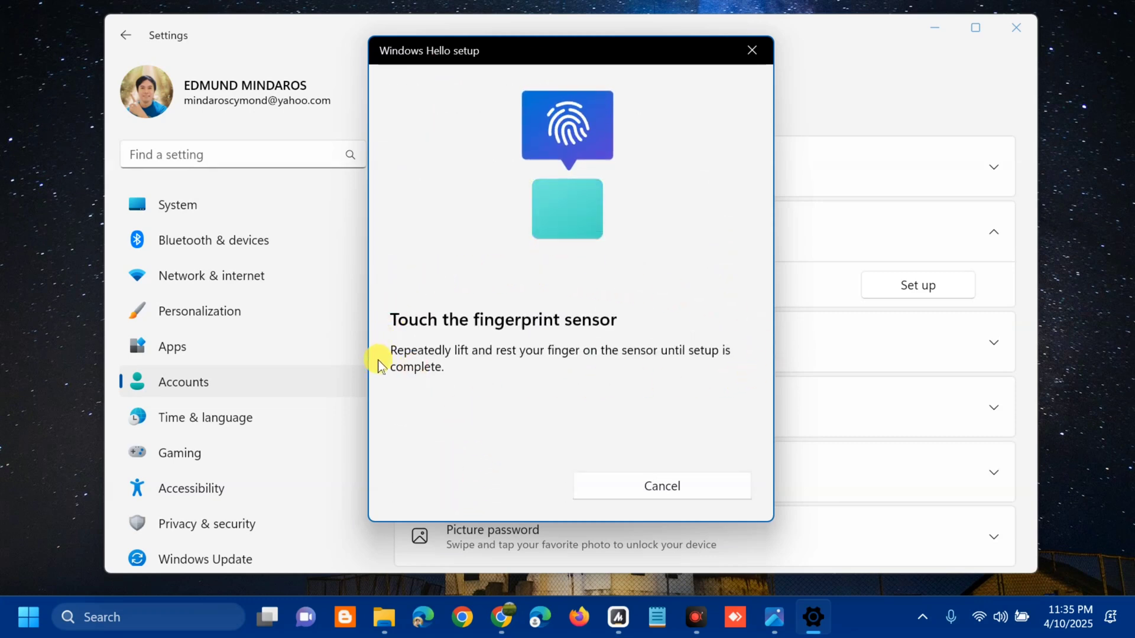
{"action": "mouse_move", "coordinate": [468, 377]}
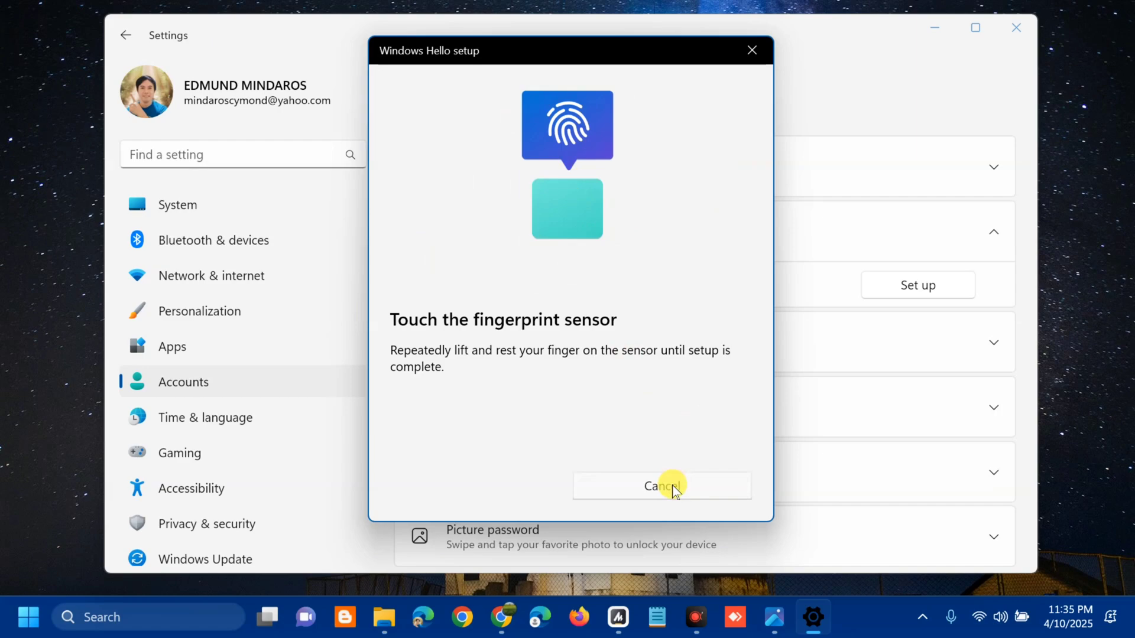
{"action": "left_click", "coordinate": [660, 485]}
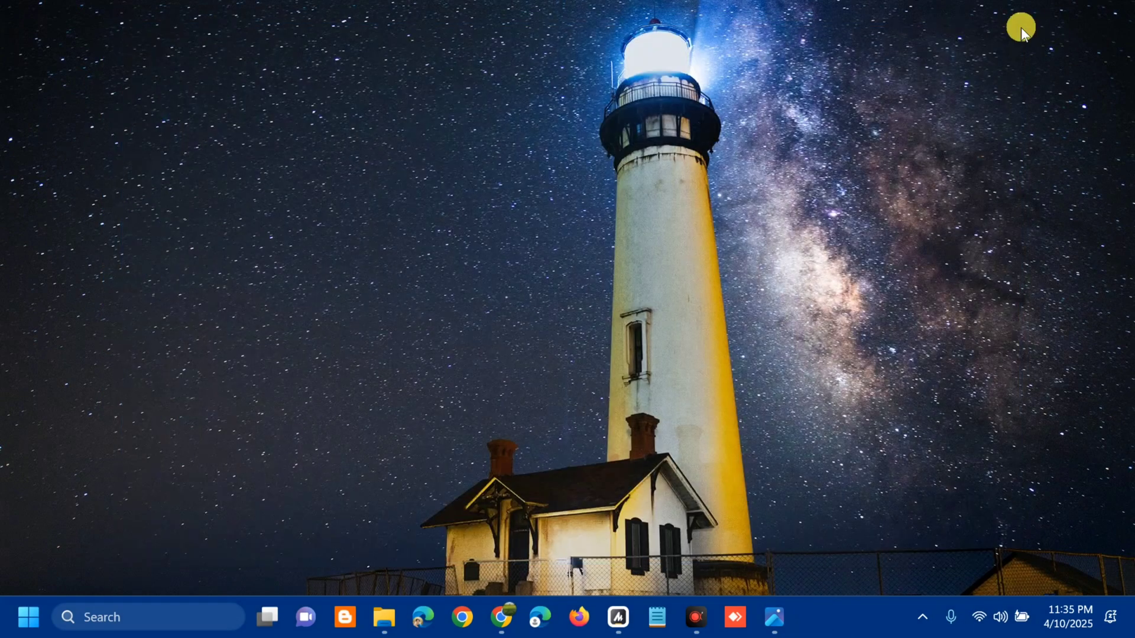
{"action": "mouse_move", "coordinate": [367, 268]}
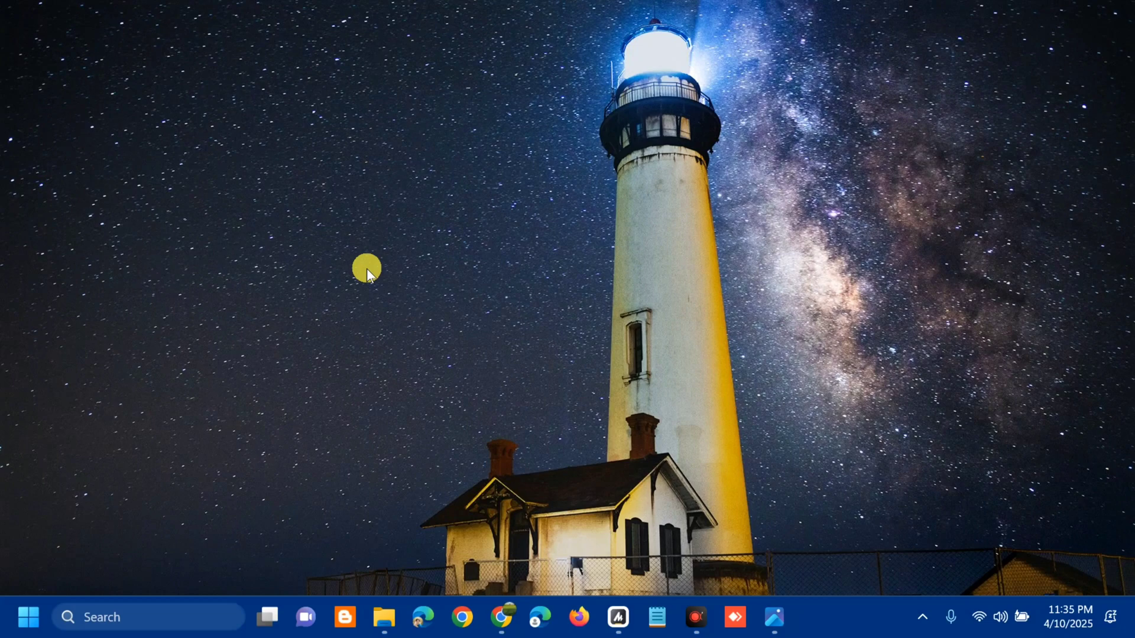
{"action": "mouse_move", "coordinate": [133, 479]}
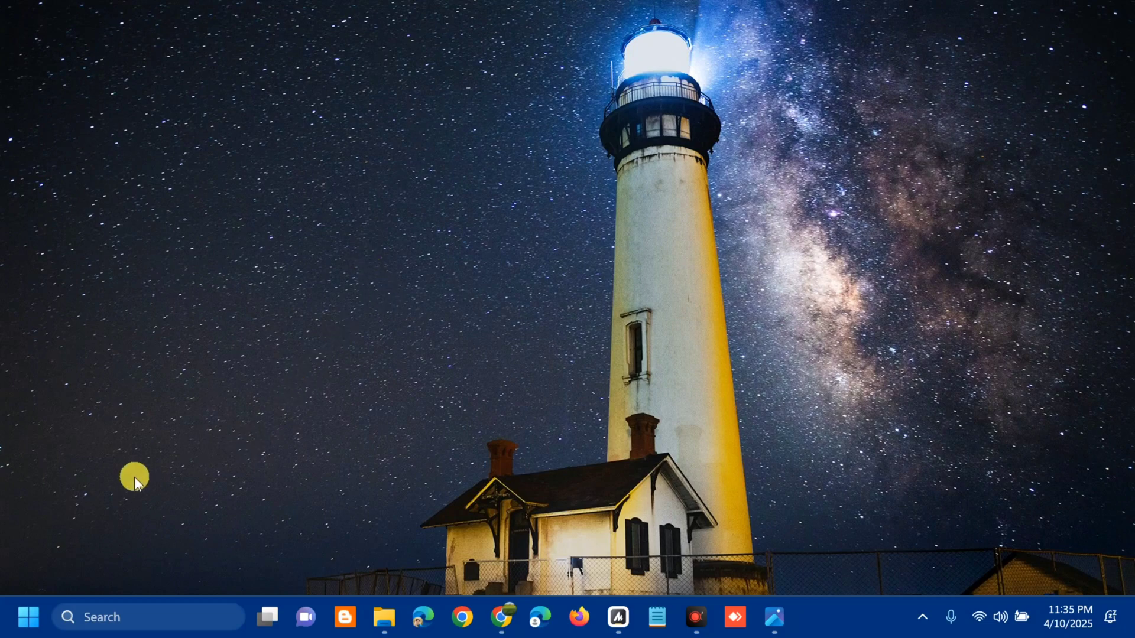
Step: Right-click Start to show the Quick Link menu with Device Manager
{"action": "right_click", "coordinate": [28, 616]}
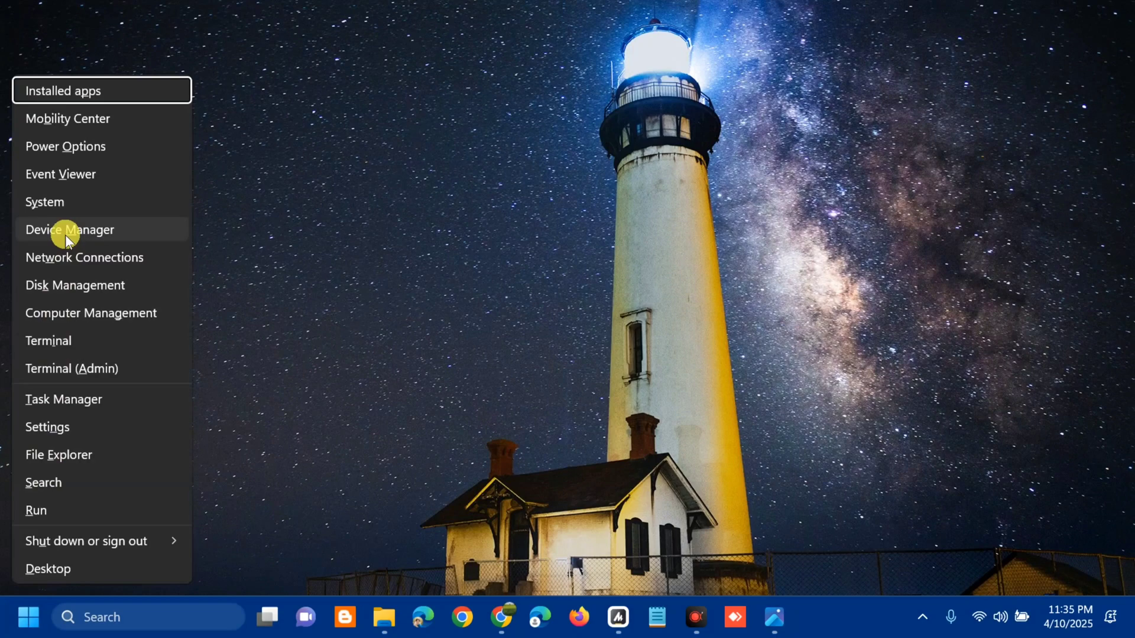
Step: Launch Device Manager and expand Biometric devices to show the Synaptics fingerprint reader
{"action": "left_click", "coordinate": [69, 229]}
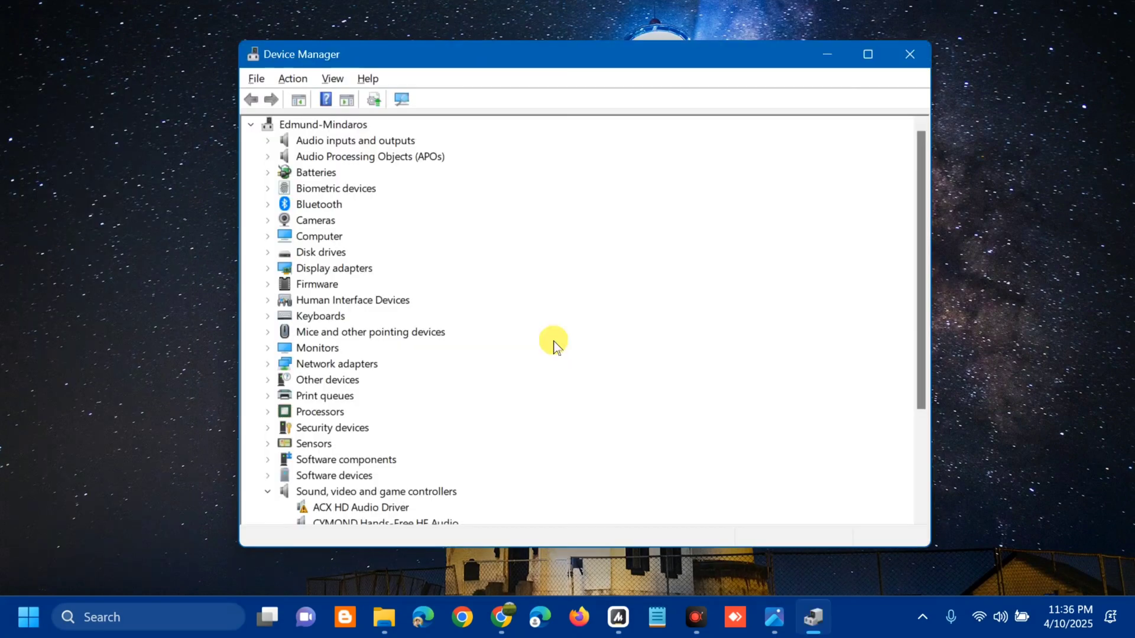
{"action": "mouse_move", "coordinate": [496, 79]}
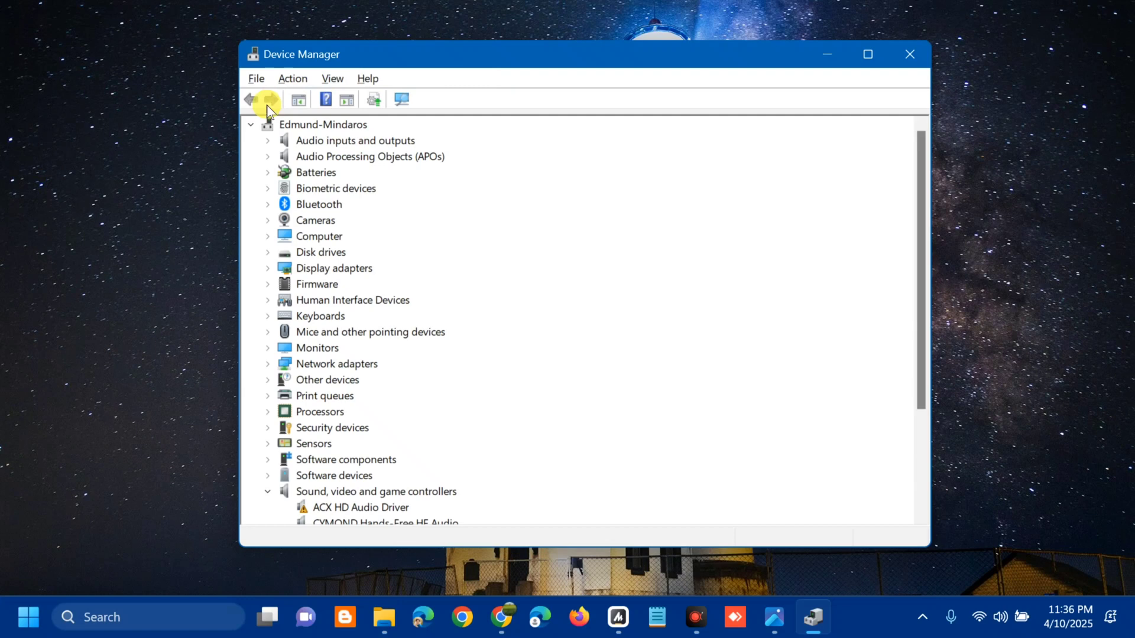
{"action": "mouse_move", "coordinate": [268, 196]}
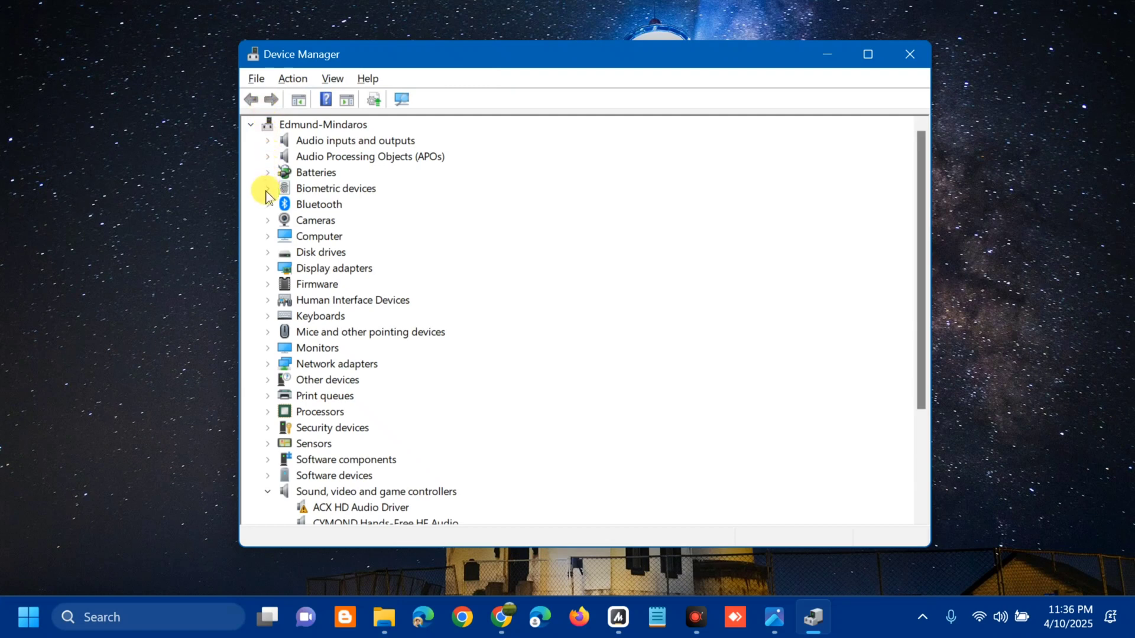
{"action": "left_click", "coordinate": [268, 188]}
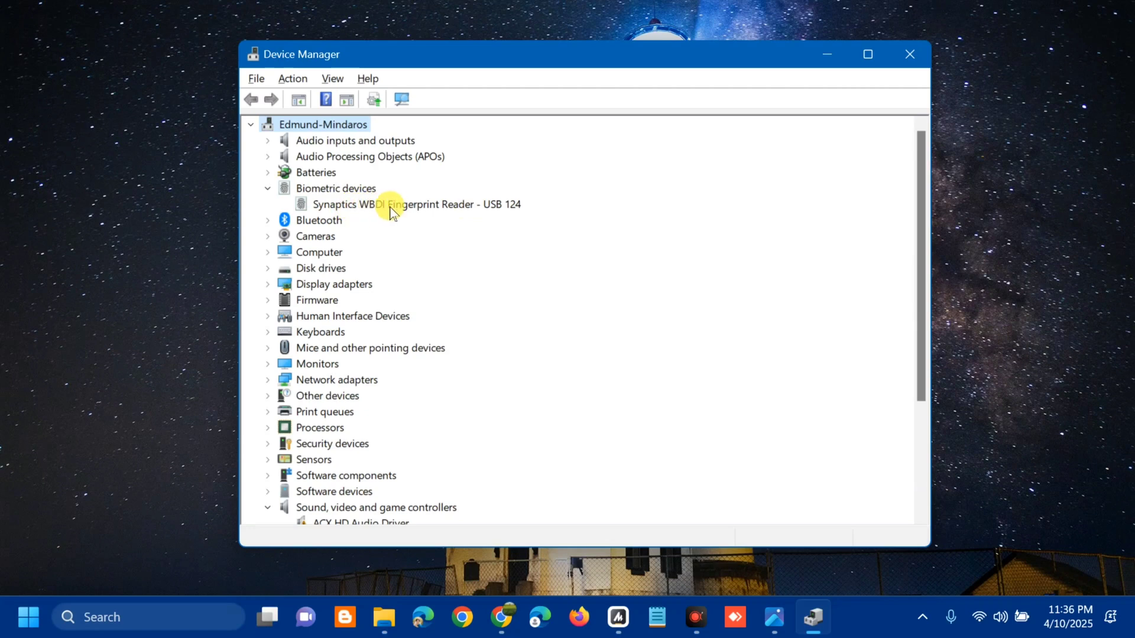
{"action": "mouse_move", "coordinate": [419, 212]}
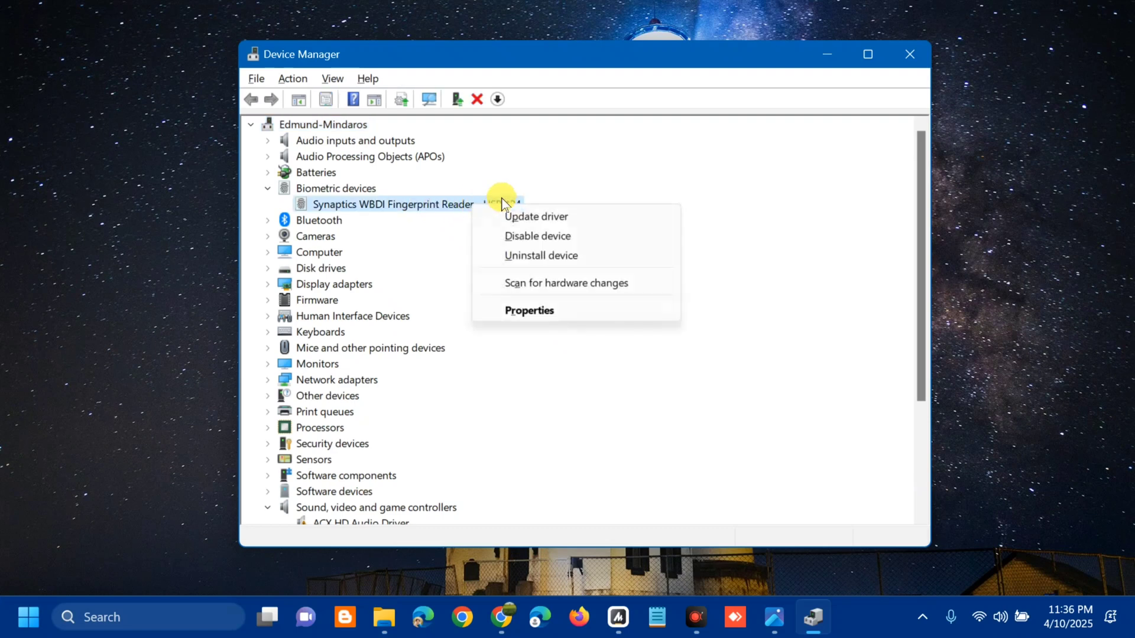
Step: Auto-search for a Synaptics reader driver, confirm the best is installed, and close
{"action": "left_click", "coordinate": [536, 216]}
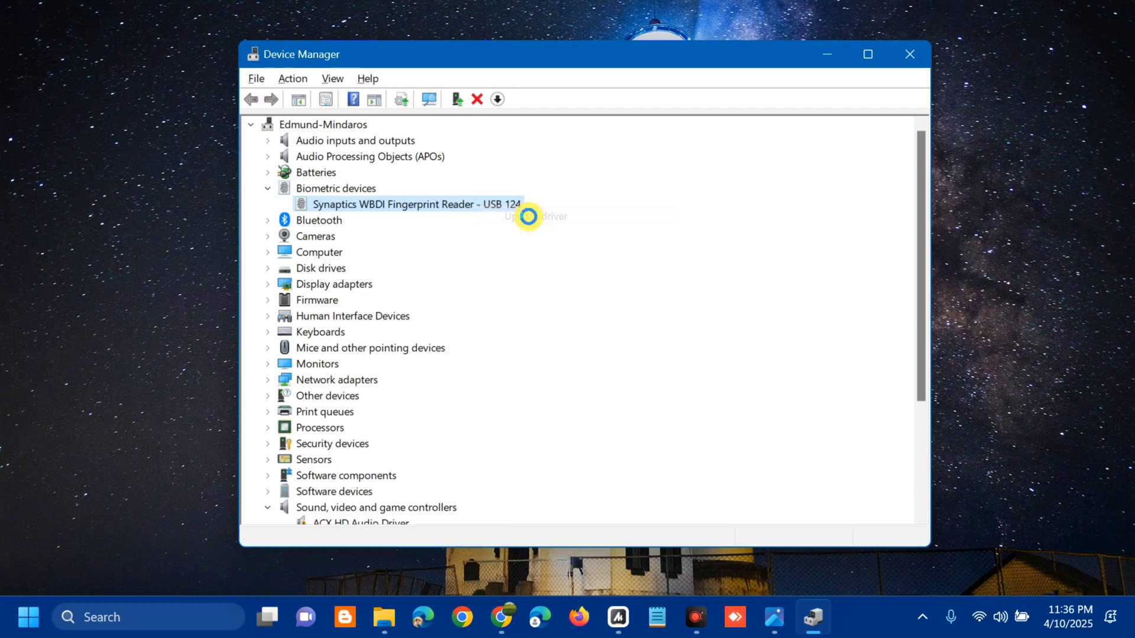
{"action": "left_click", "coordinate": [536, 216]}
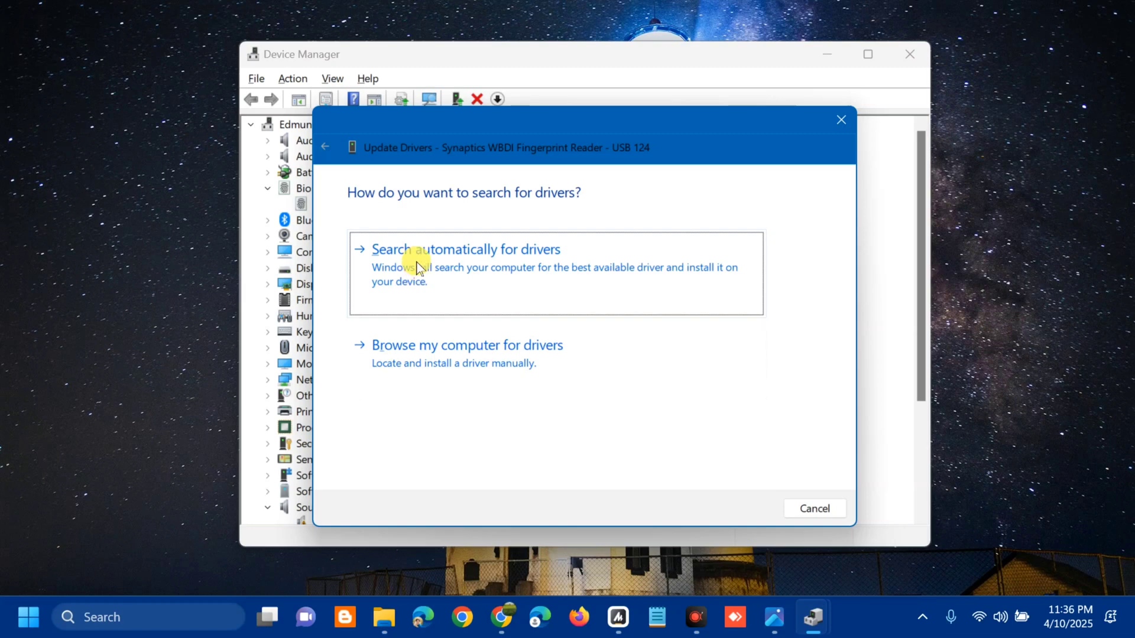
{"action": "mouse_move", "coordinate": [409, 382]}
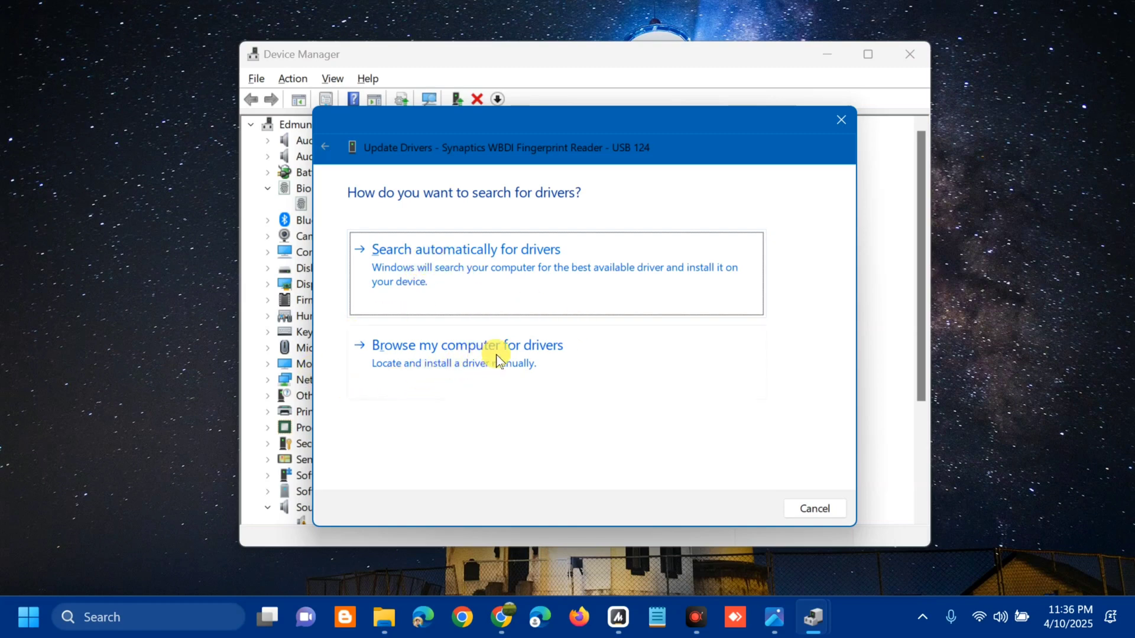
{"action": "mouse_move", "coordinate": [440, 274]}
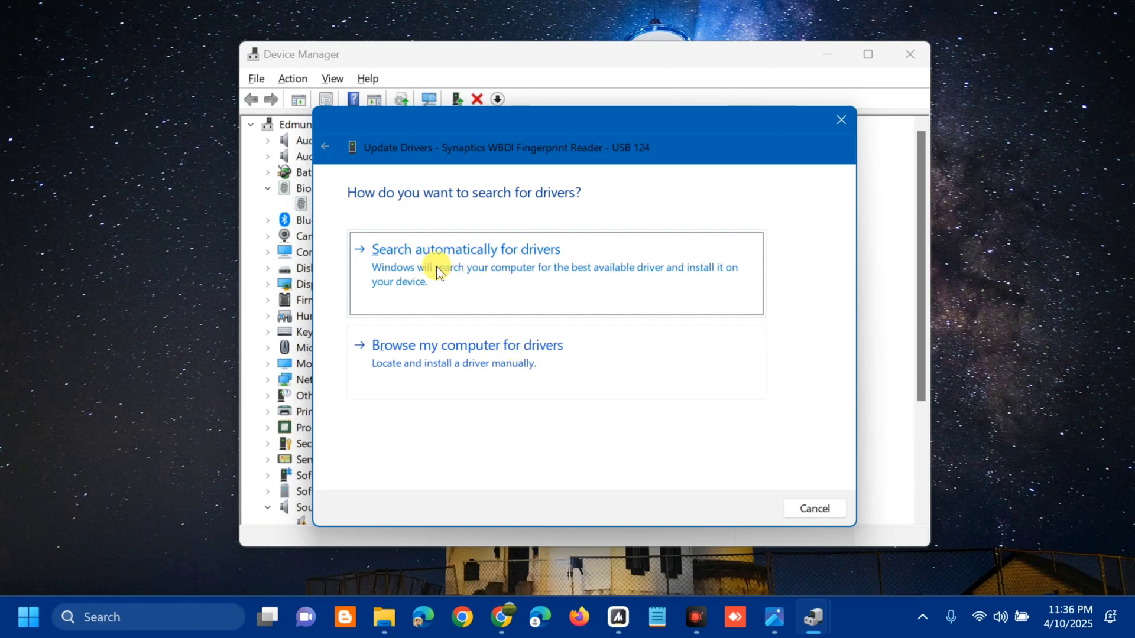
{"action": "left_click", "coordinate": [465, 249]}
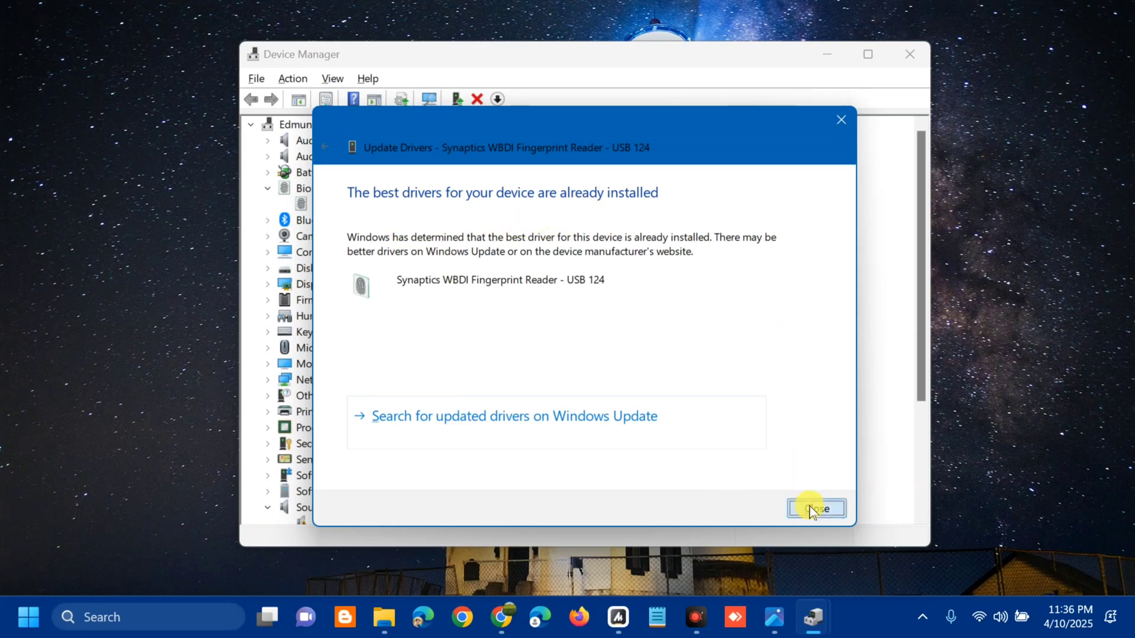
{"action": "left_click", "coordinate": [815, 509]}
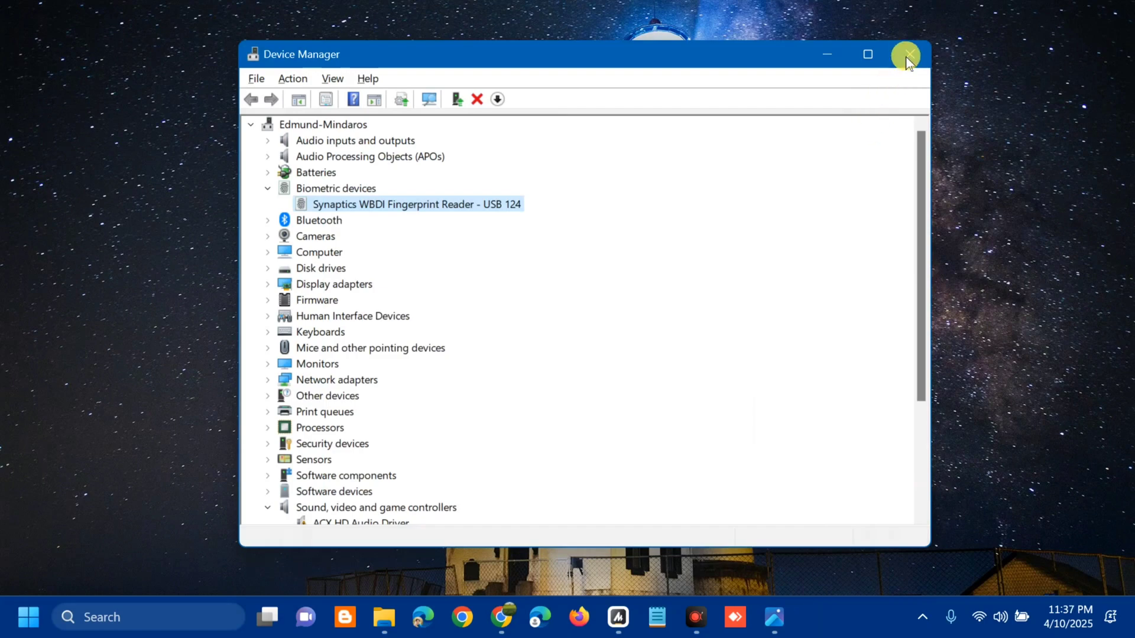
Step: Close the Device Manager window
{"action": "left_click", "coordinate": [905, 55]}
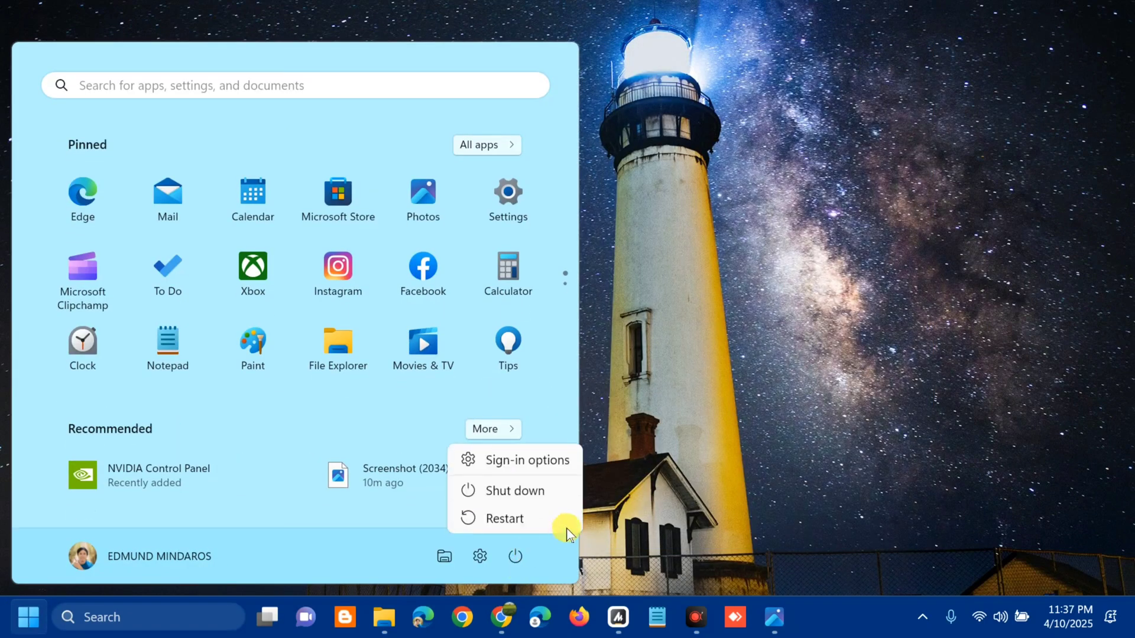
{"action": "mouse_move", "coordinate": [773, 347]}
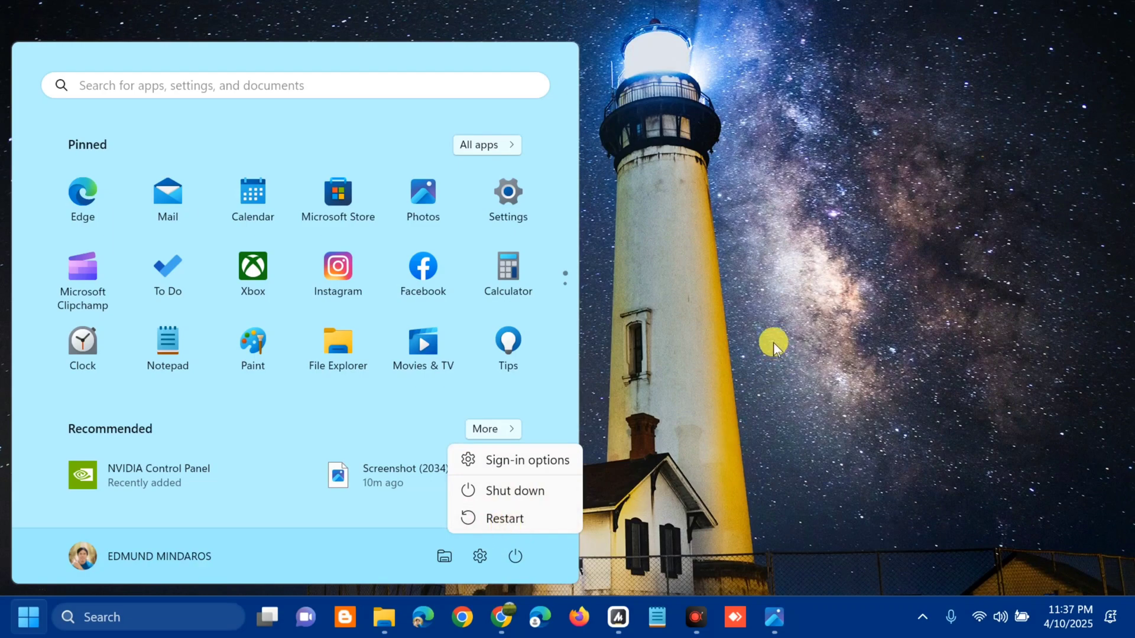